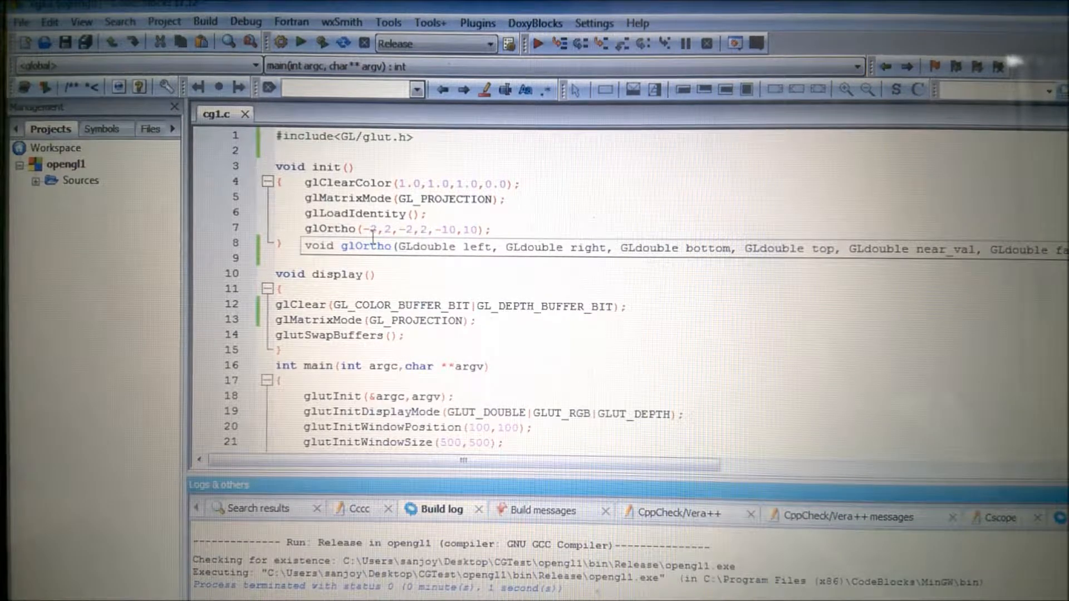
{"action": "mouse_move", "coordinate": [373, 230]}
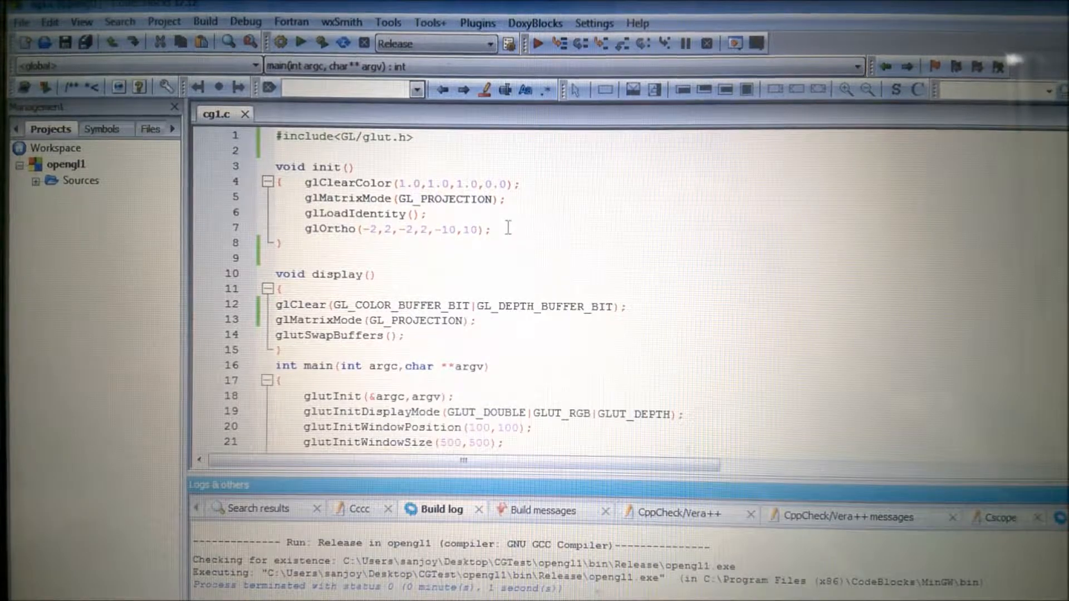
Step: Scroll down through main() to review the GLUT window setup
{"action": "scroll", "scroll_direction": "down", "scroll_amount": 3}
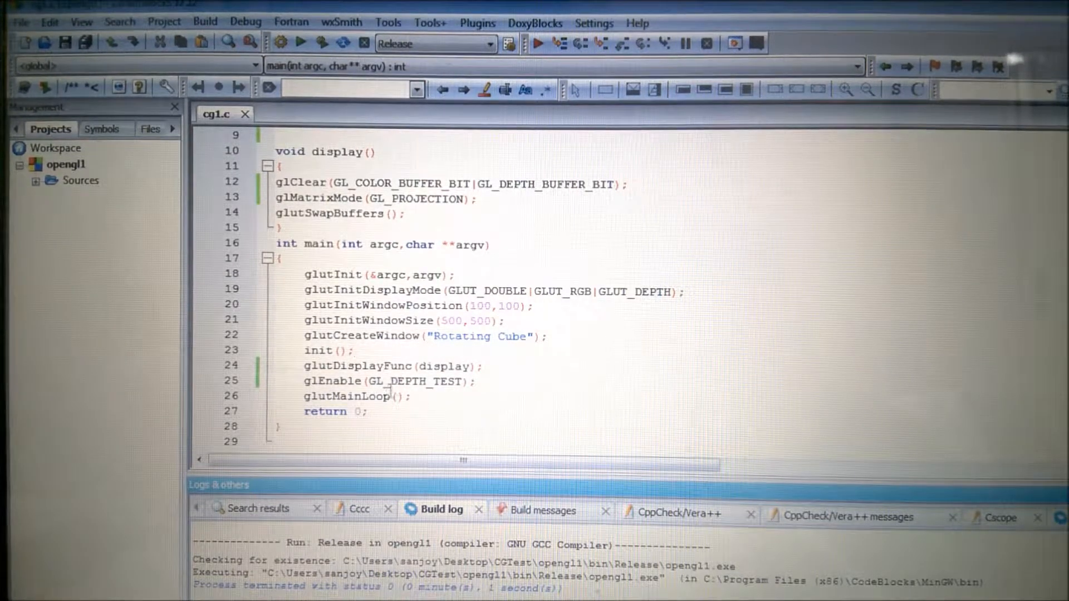
{"action": "mouse_move", "coordinate": [385, 380]}
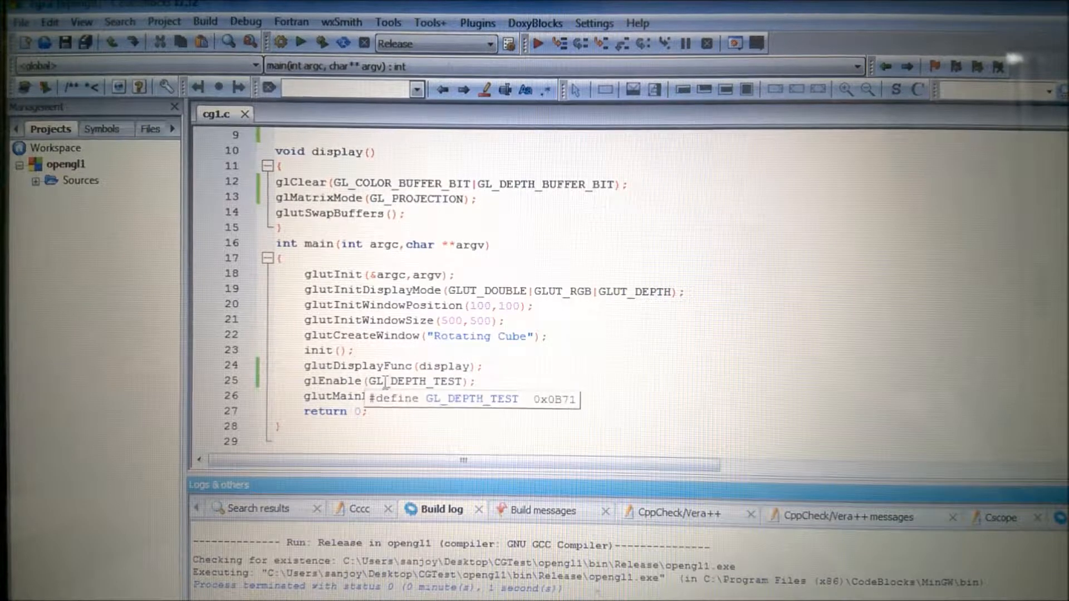
{"action": "mouse_move", "coordinate": [485, 364]}
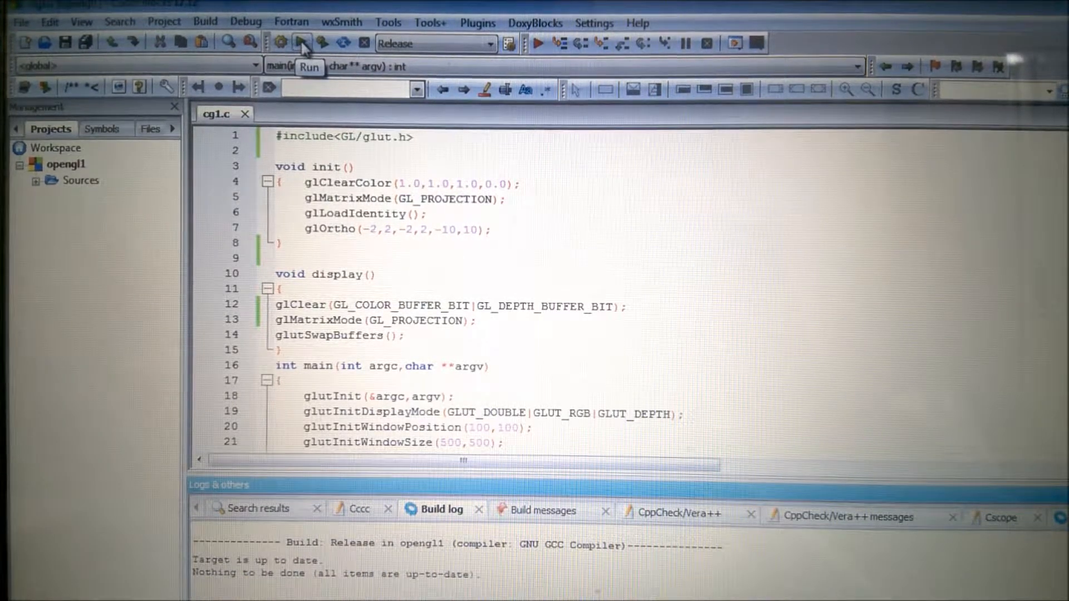
Step: Run the compiled opengl1 program to open the empty 'Rotating Cube' window
{"action": "left_click", "coordinate": [301, 43]}
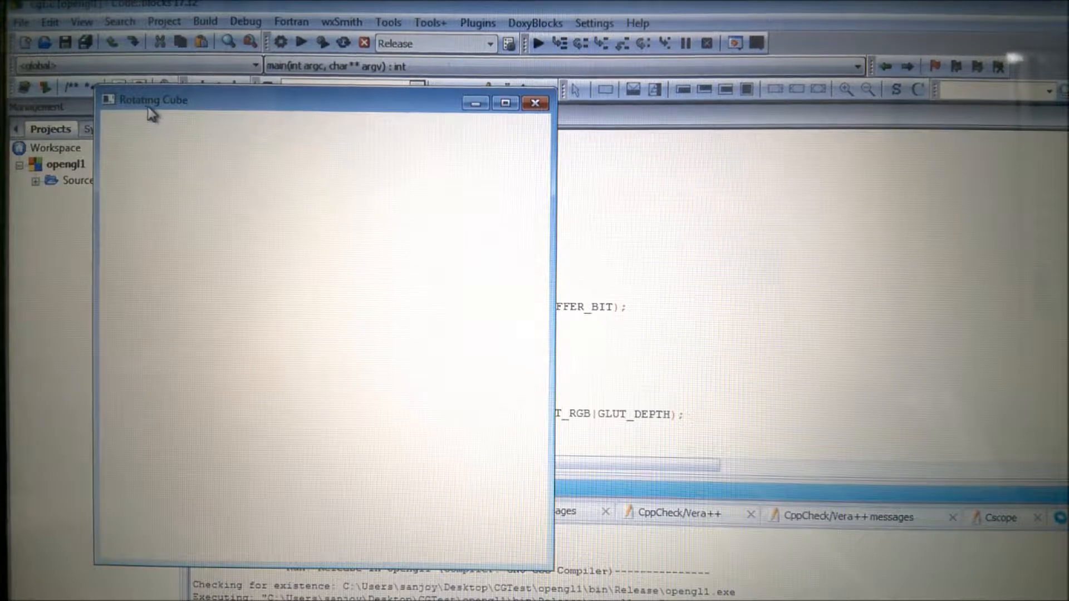
{"action": "mouse_move", "coordinate": [381, 335]}
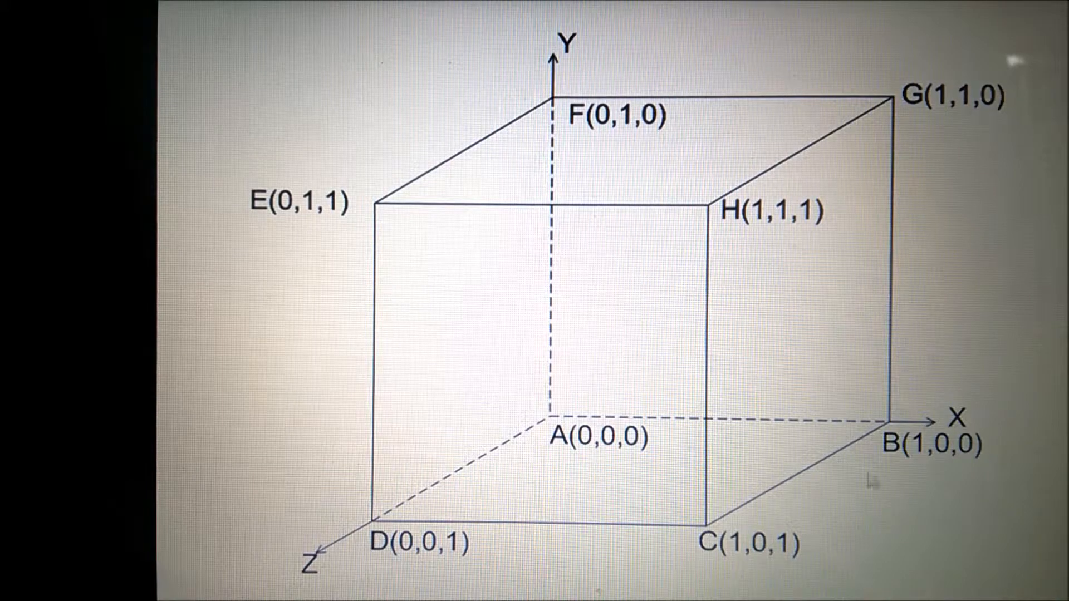
{"action": "mouse_move", "coordinate": [890, 451]}
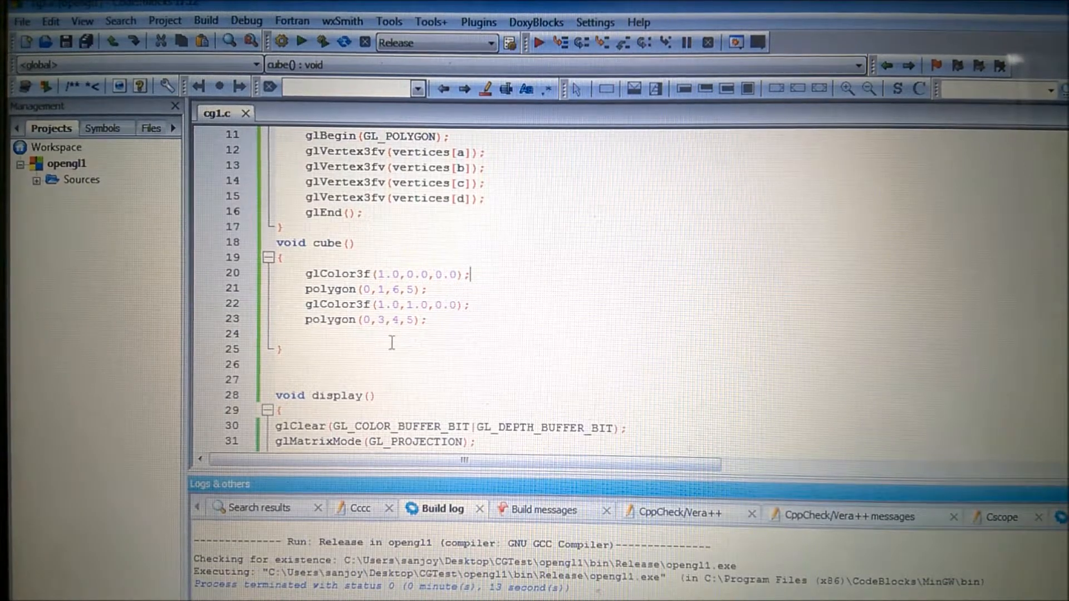
{"action": "mouse_move", "coordinate": [486, 343]}
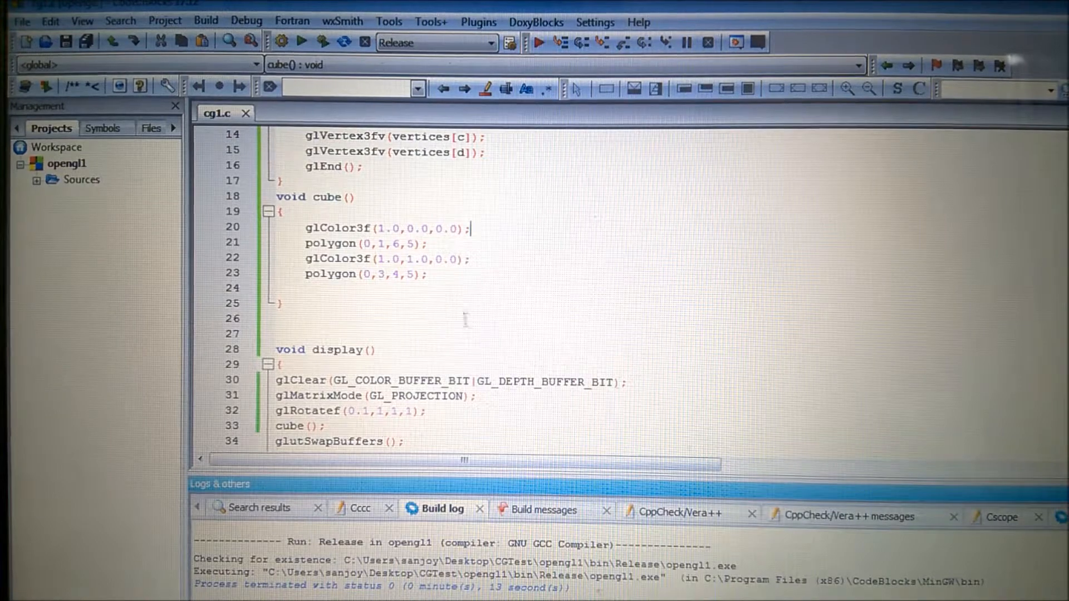
{"action": "scroll", "scroll_direction": "down", "scroll_amount": 3}
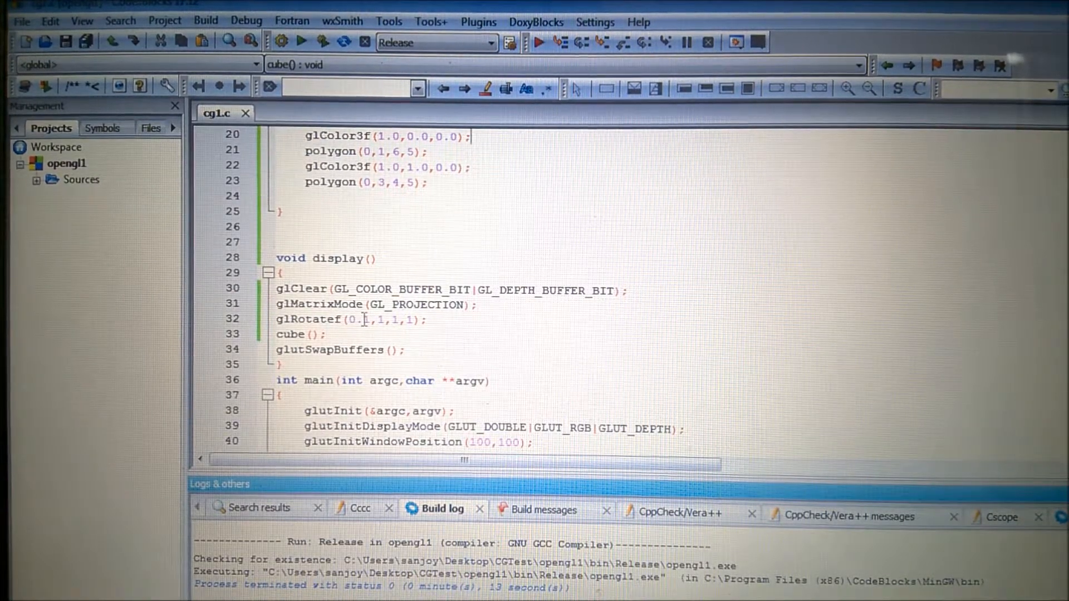
{"action": "mouse_move", "coordinate": [361, 319]}
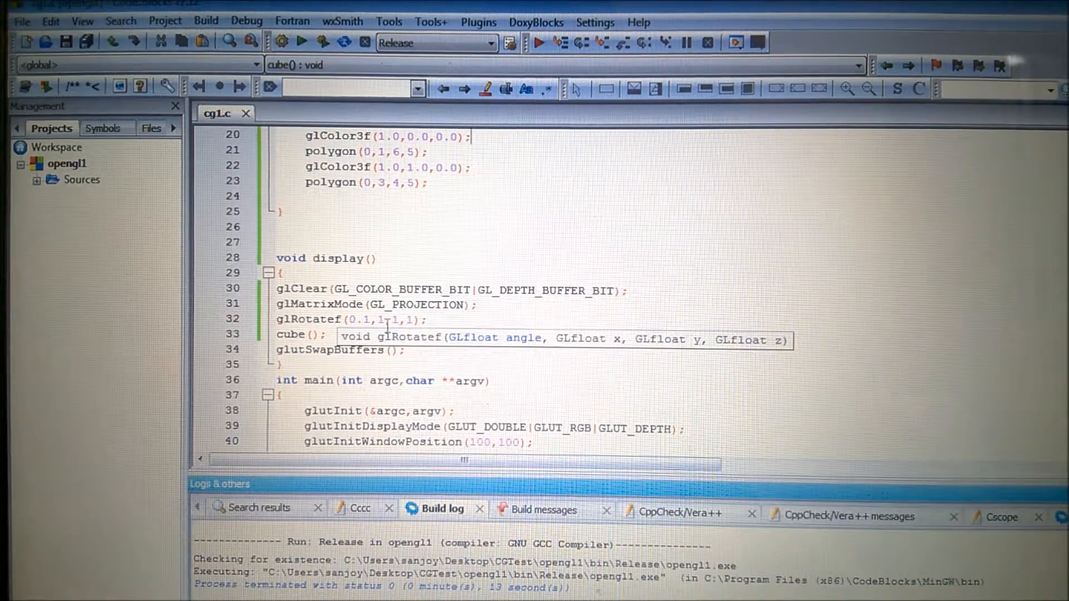
{"action": "mouse_move", "coordinate": [384, 332]}
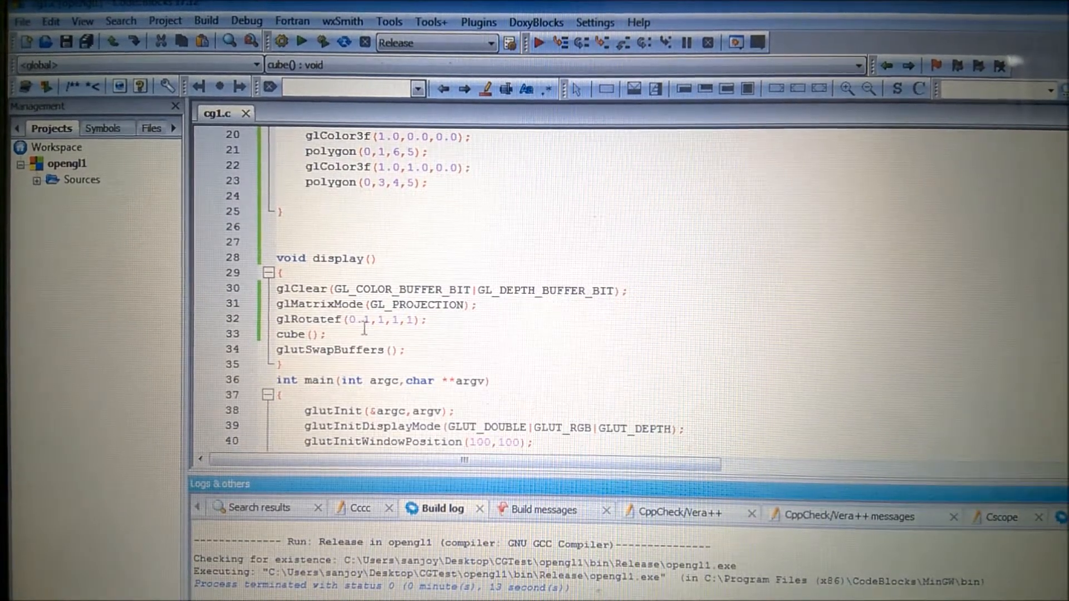
{"action": "scroll", "scroll_direction": "down", "scroll_amount": 3}
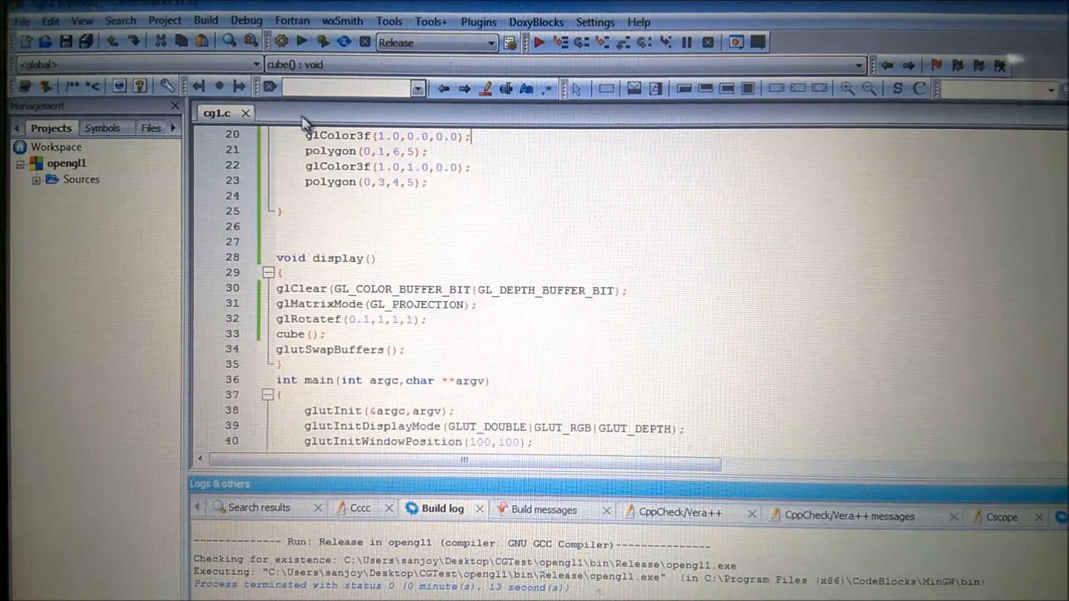
Step: Build opengl1 with the red and yellow cube faces
{"action": "left_click", "coordinate": [302, 43]}
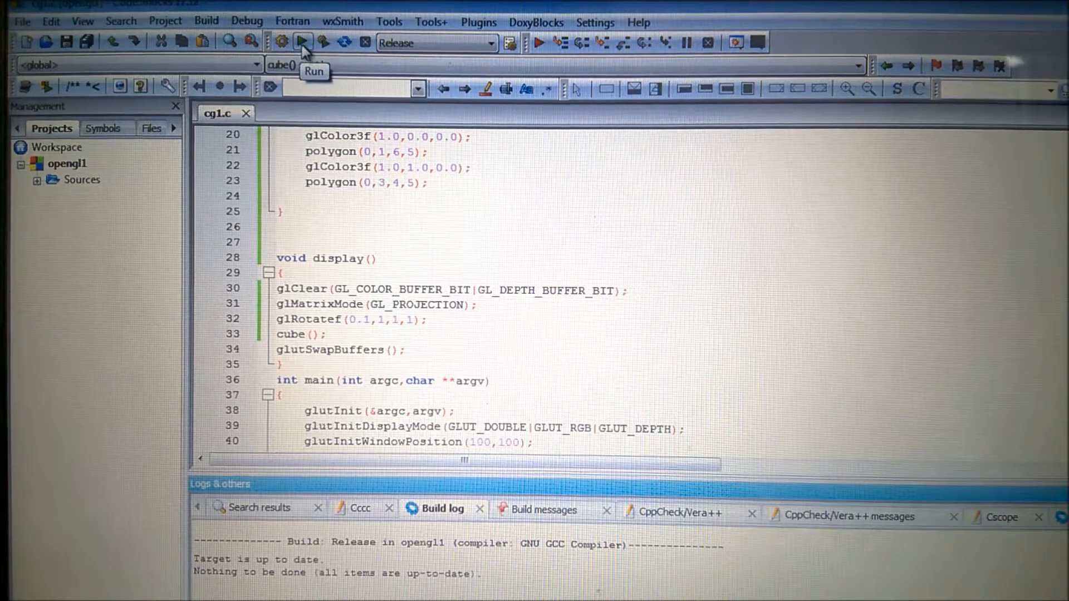
{"action": "left_click", "coordinate": [302, 42]}
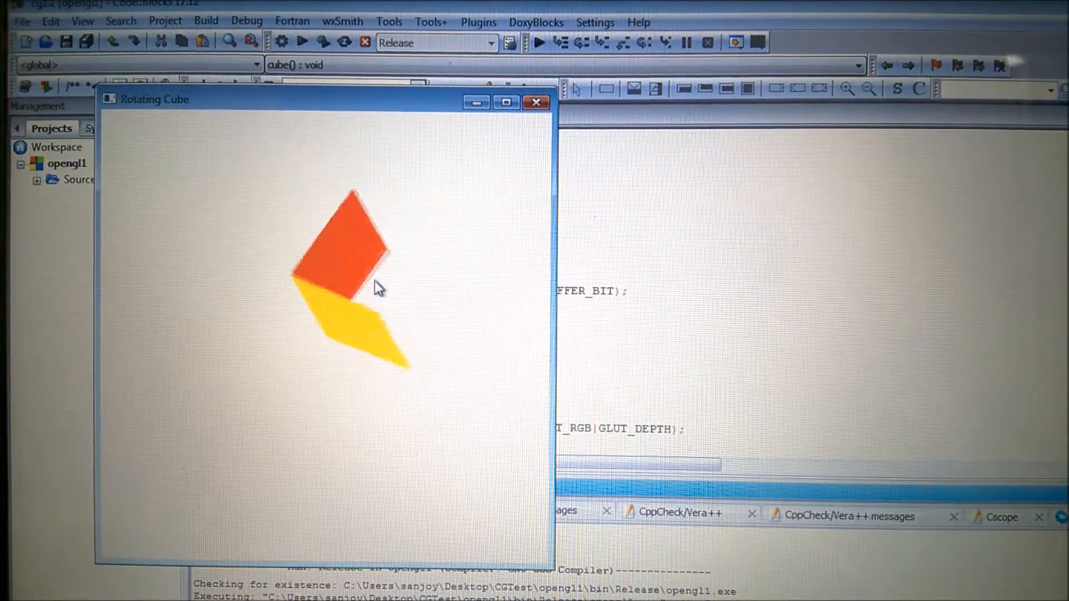
{"action": "mouse_move", "coordinate": [414, 246]}
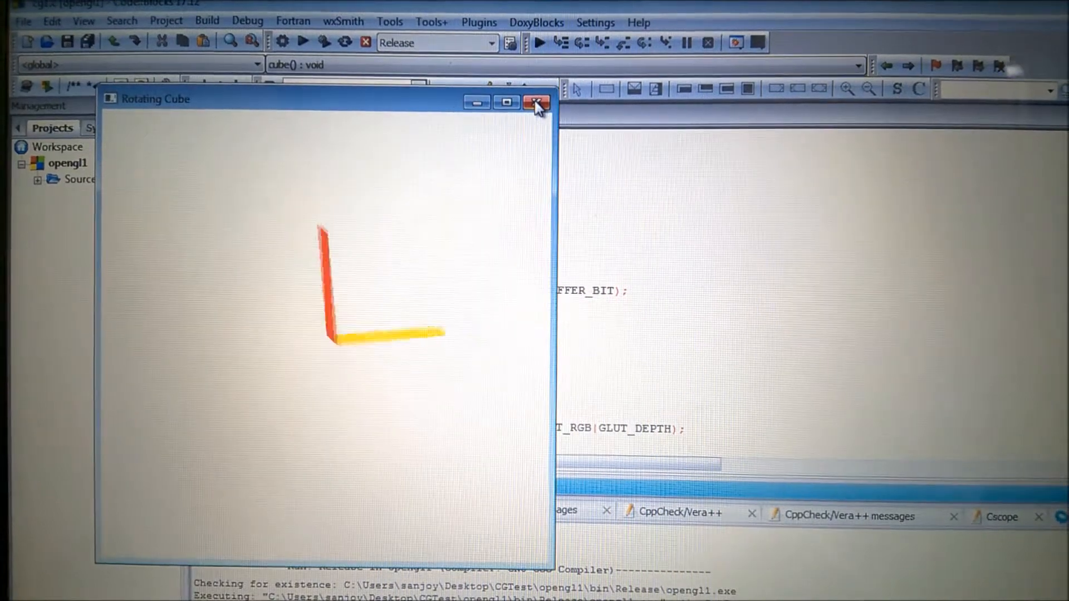
{"action": "left_click", "coordinate": [537, 102]}
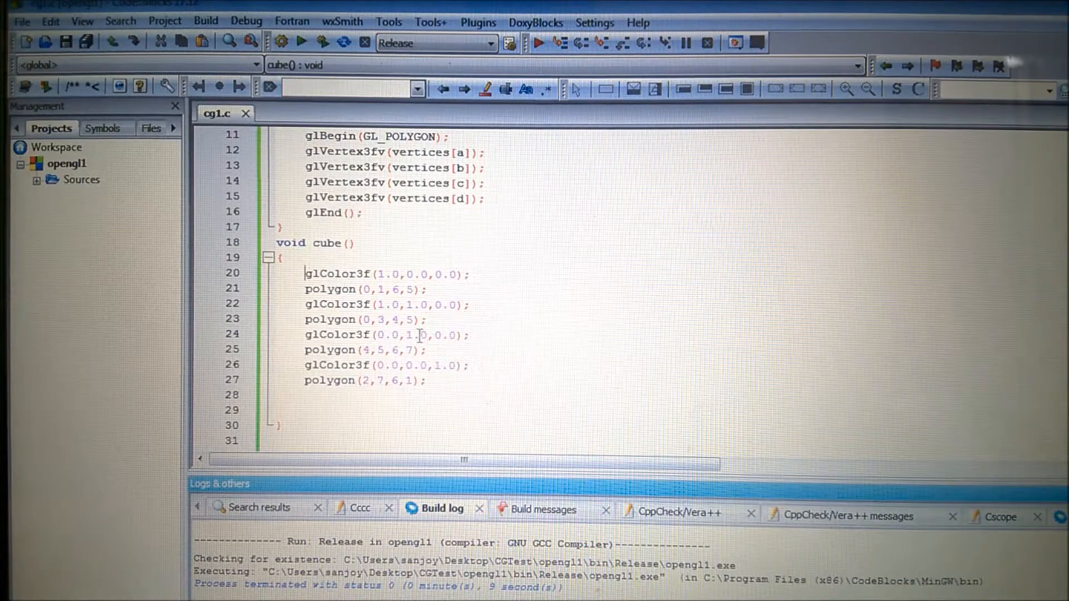
{"action": "mouse_move", "coordinate": [414, 335]}
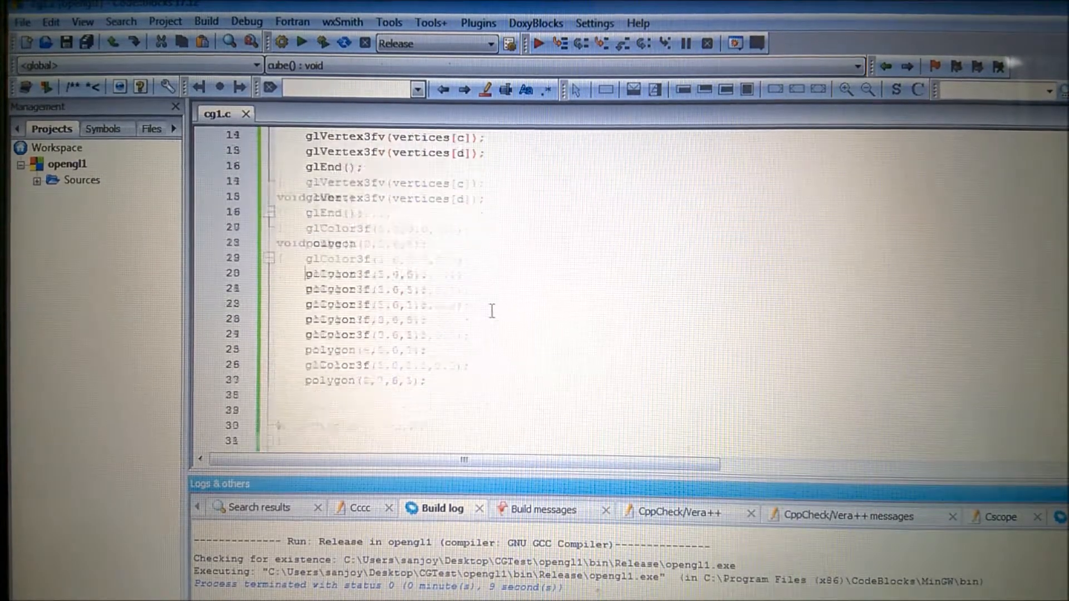
Step: Rebuild opengl1 with the green (4,5,6,7) and blue (2,7,6,1) faces added
{"action": "left_click", "coordinate": [299, 42]}
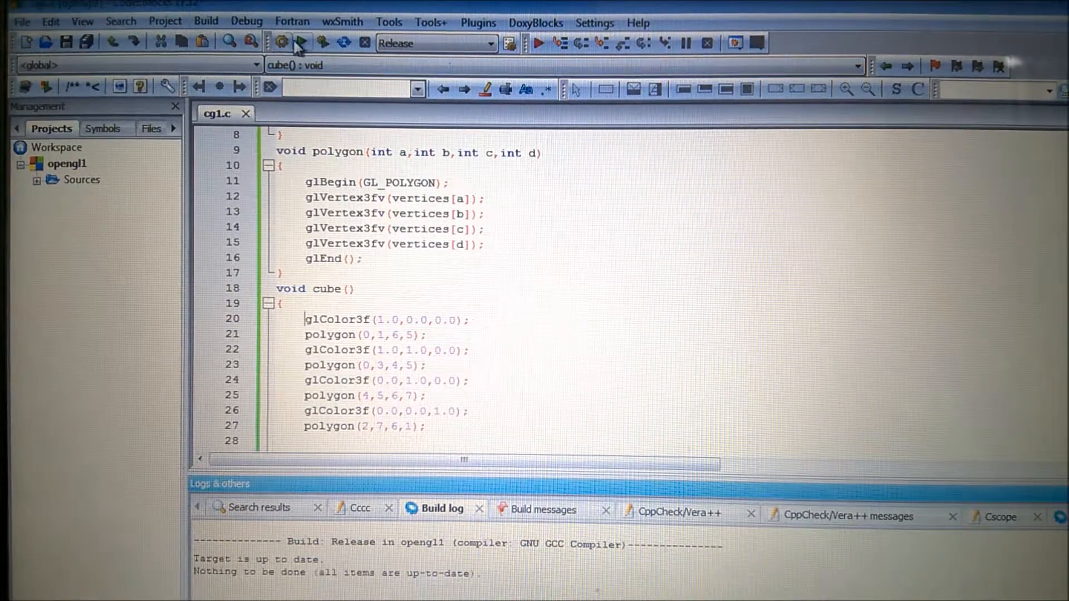
{"action": "mouse_move", "coordinate": [301, 43]}
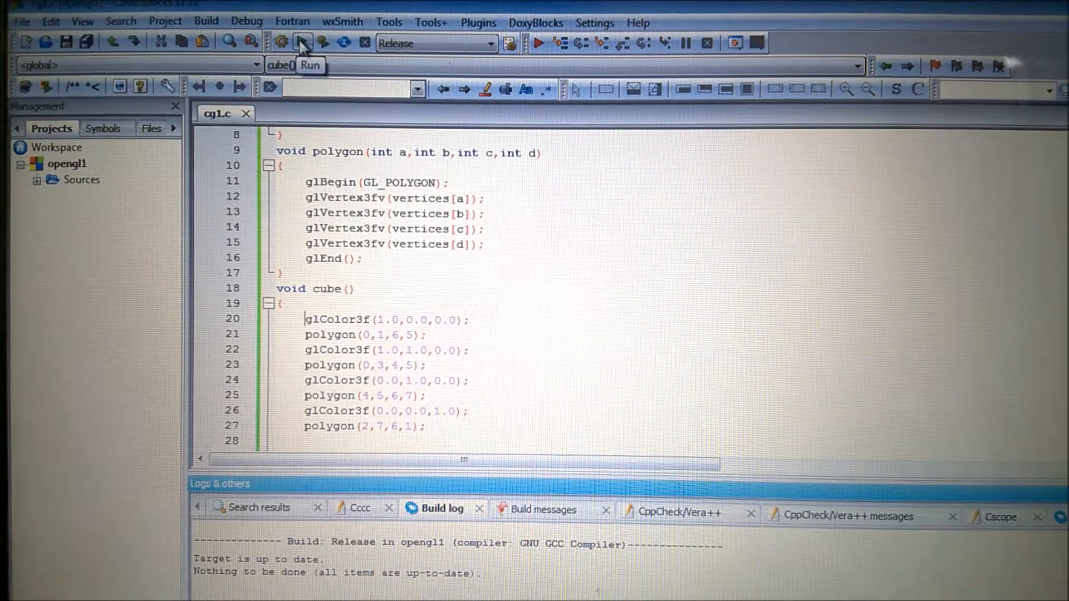
{"action": "left_click", "coordinate": [303, 42]}
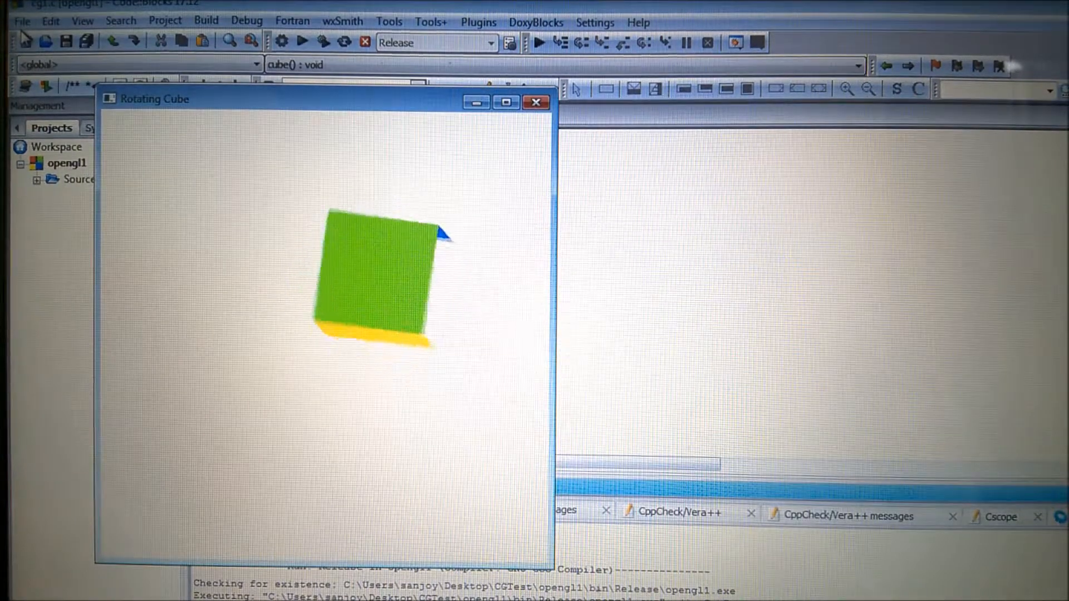
{"action": "left_click", "coordinate": [535, 101]}
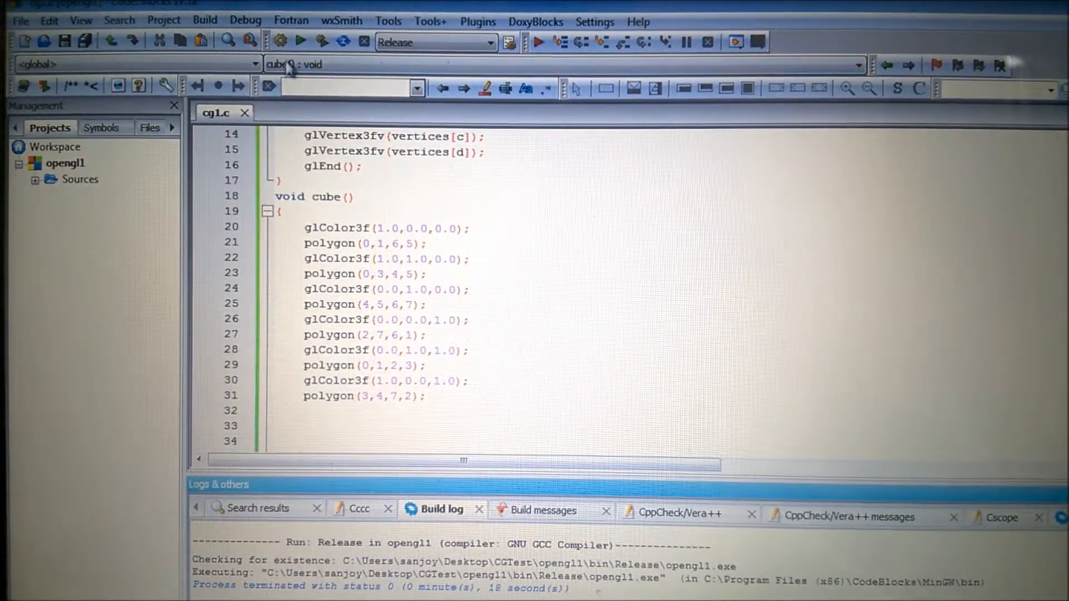
Step: Build and run the six-face cube program to view the multicoloured rotating cube
{"action": "left_click", "coordinate": [300, 41]}
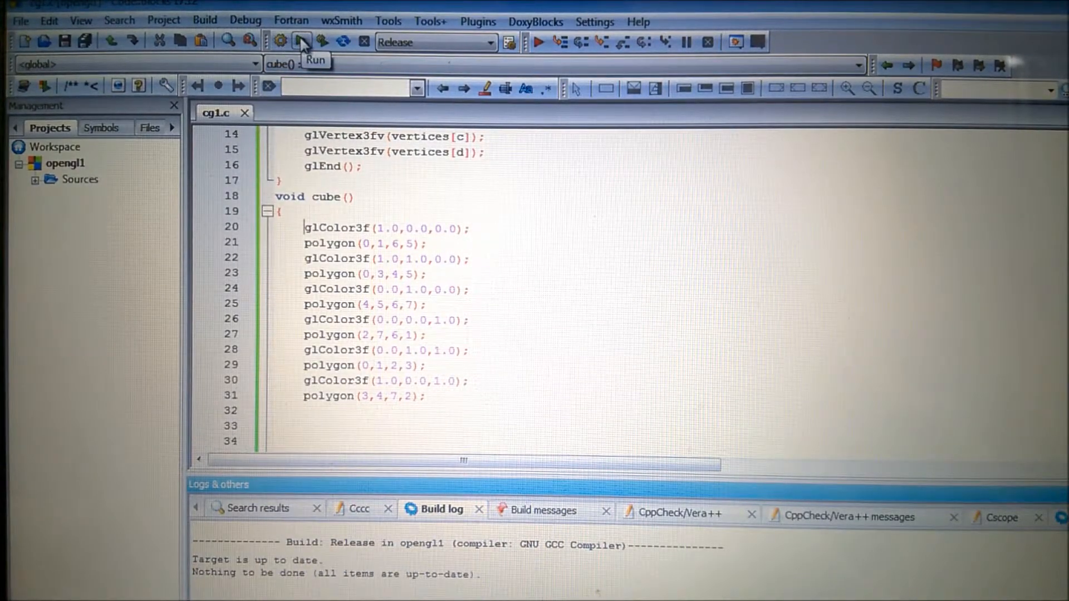
{"action": "left_click", "coordinate": [301, 42]}
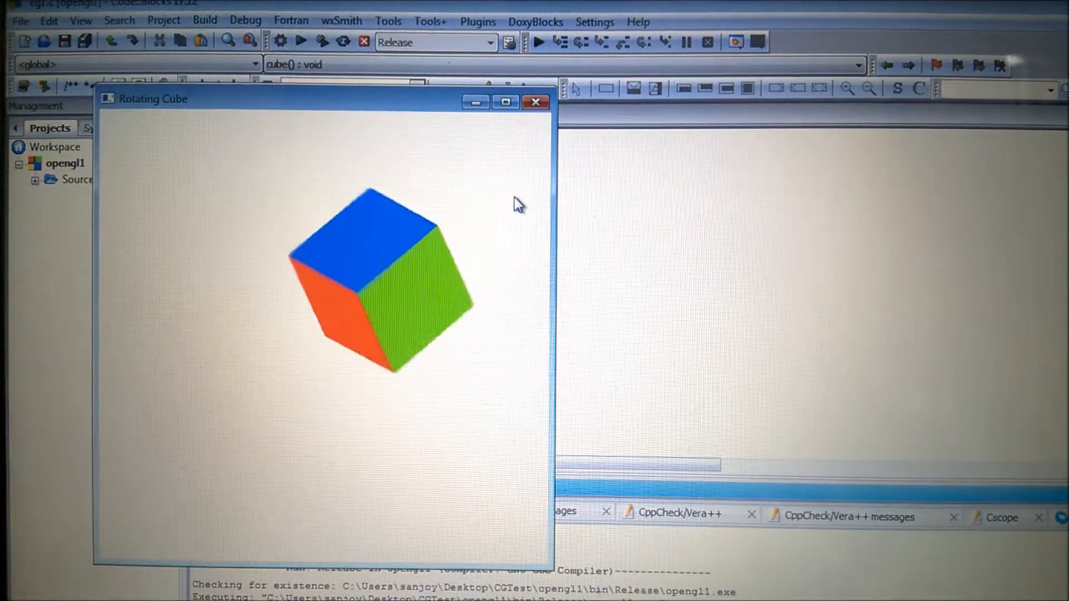